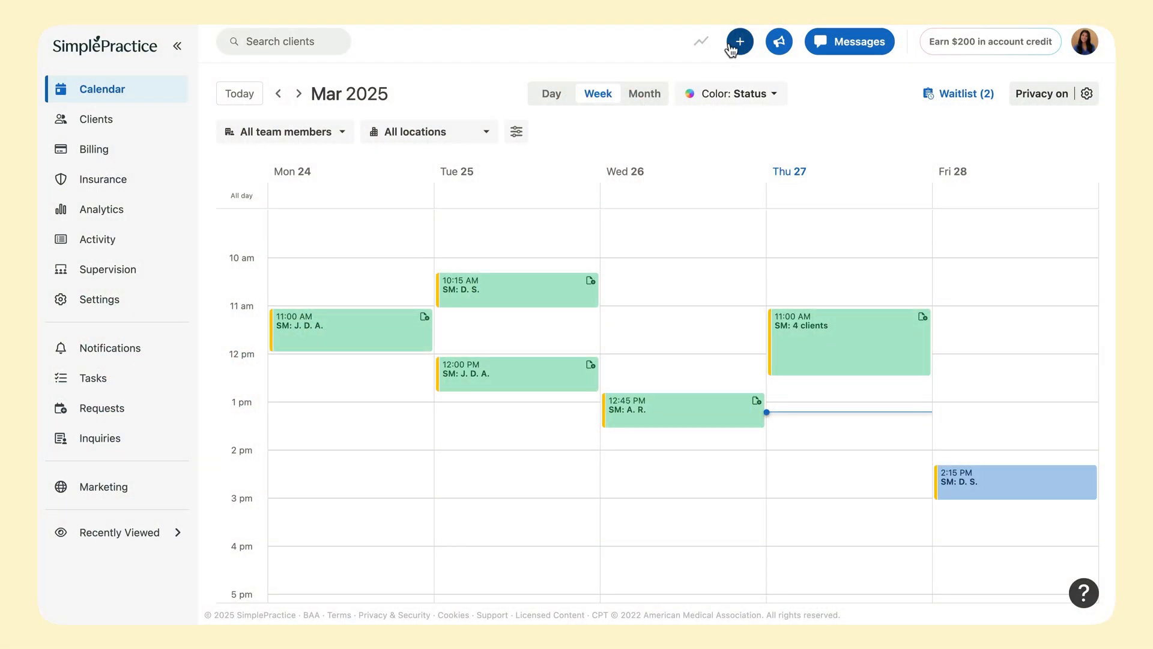
Open a blank new-client form from the weekly calendar's top-bar + button.
click(740, 41)
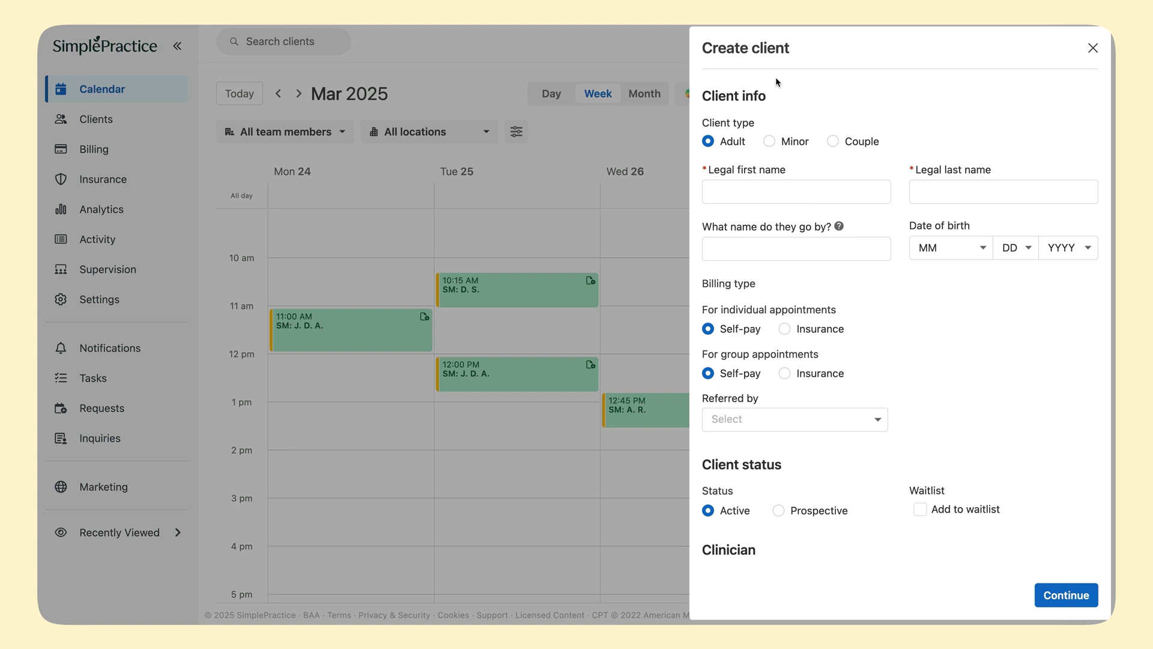
Set the client type to Minor, preview the Contact tab, and begin the last name 'Ap'.
click(769, 140)
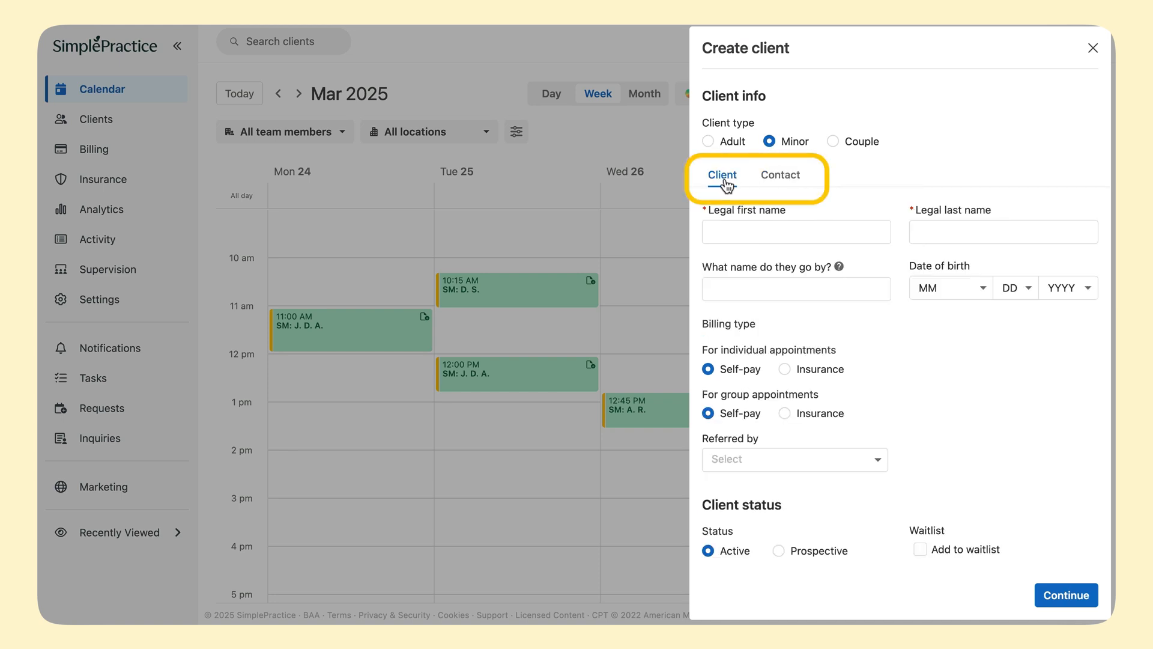
click(781, 175)
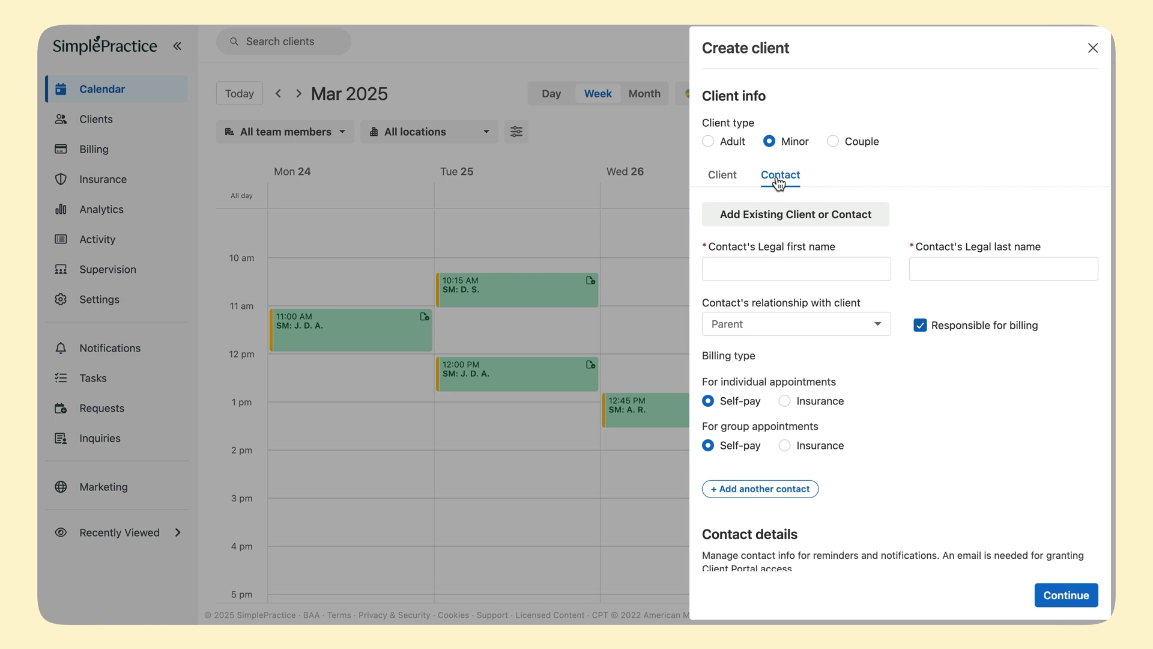
click(721, 174)
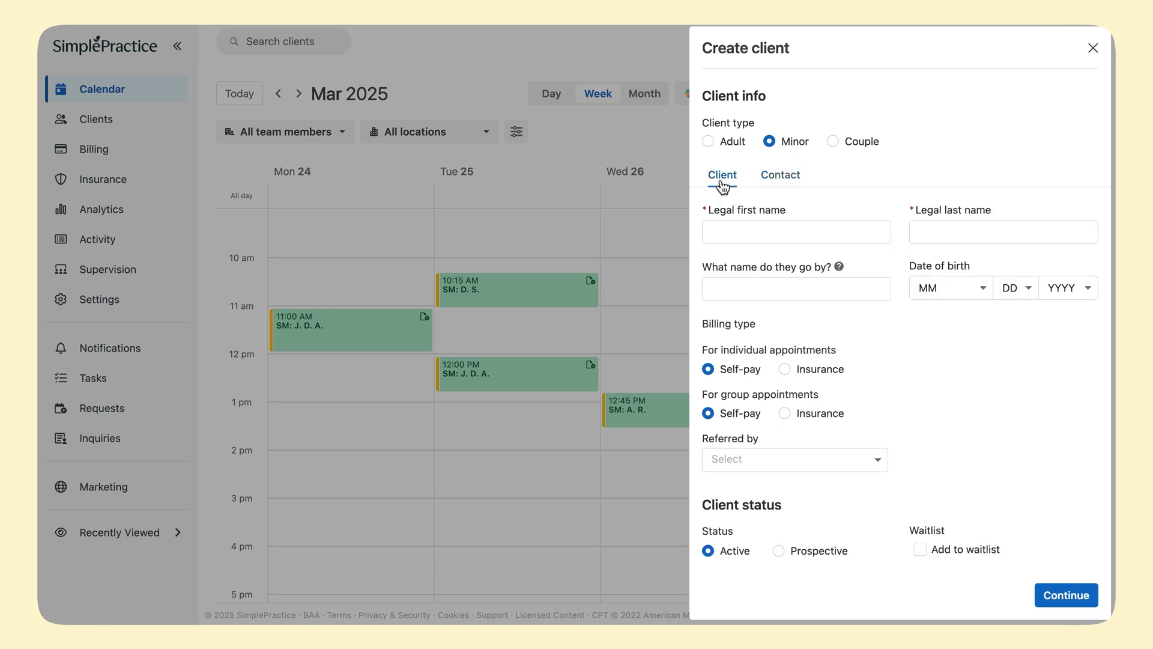
text(Ap)
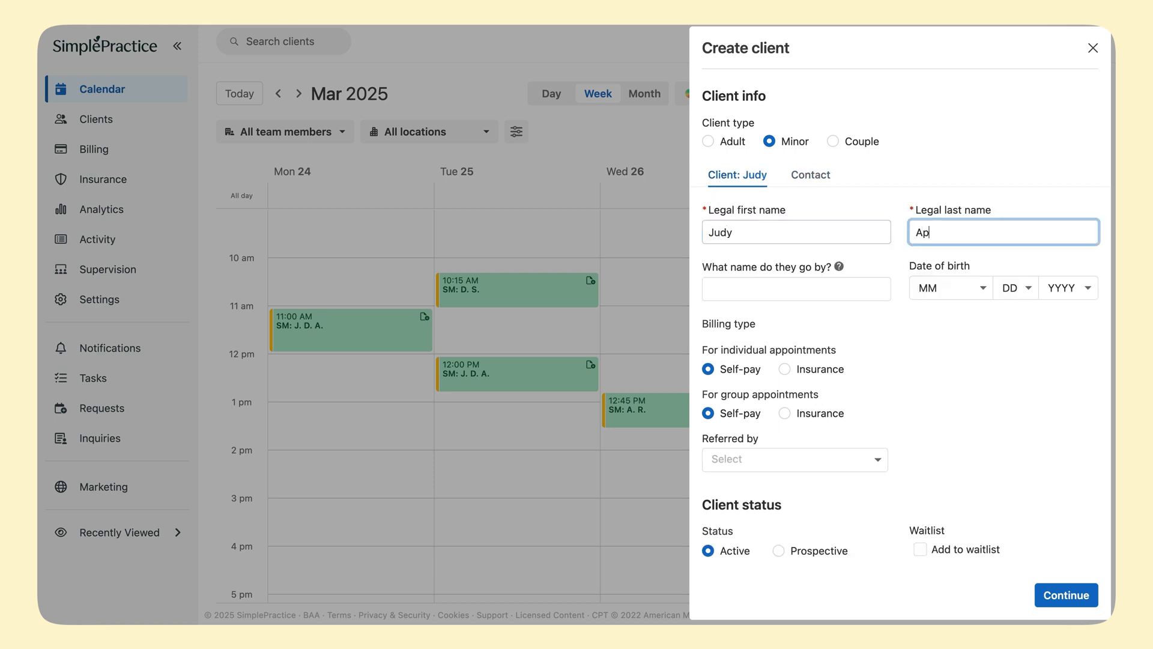